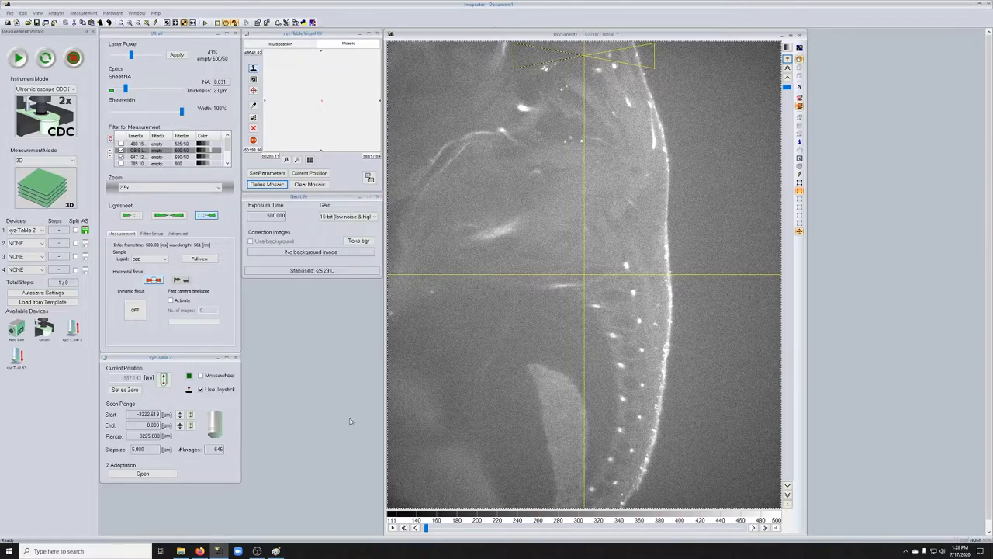
{"action": "mouse_move", "coordinate": [345, 435]}
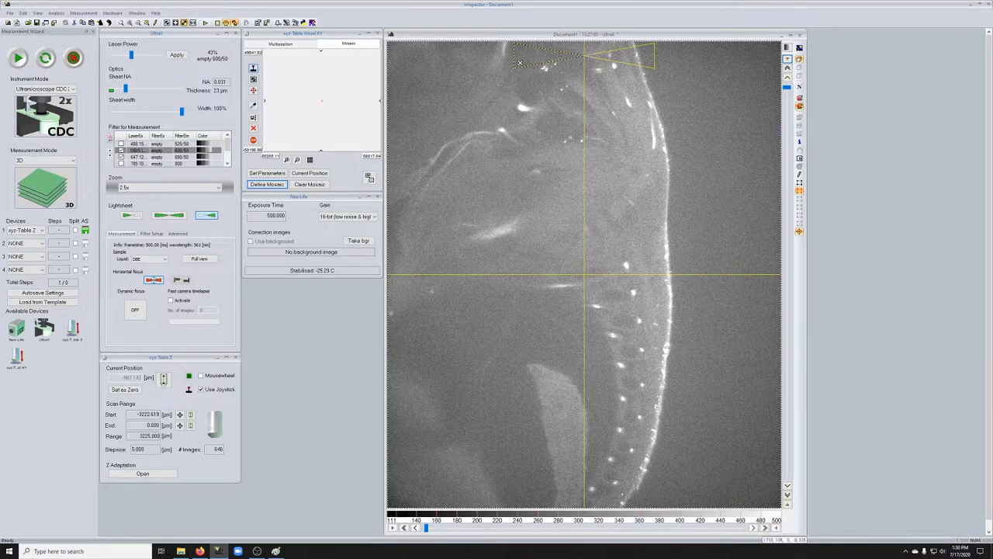
{"action": "mouse_move", "coordinate": [659, 61]}
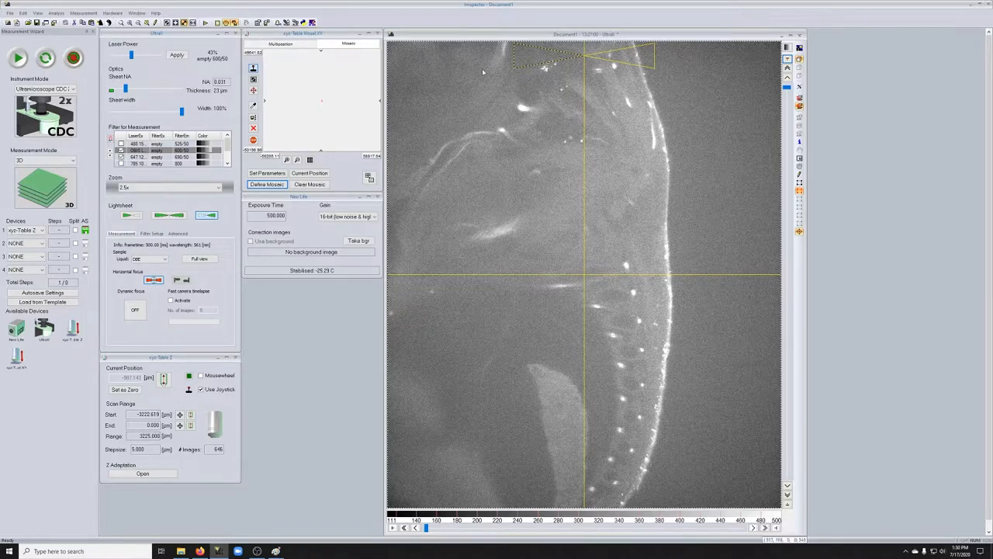
{"action": "mouse_move", "coordinate": [695, 60]}
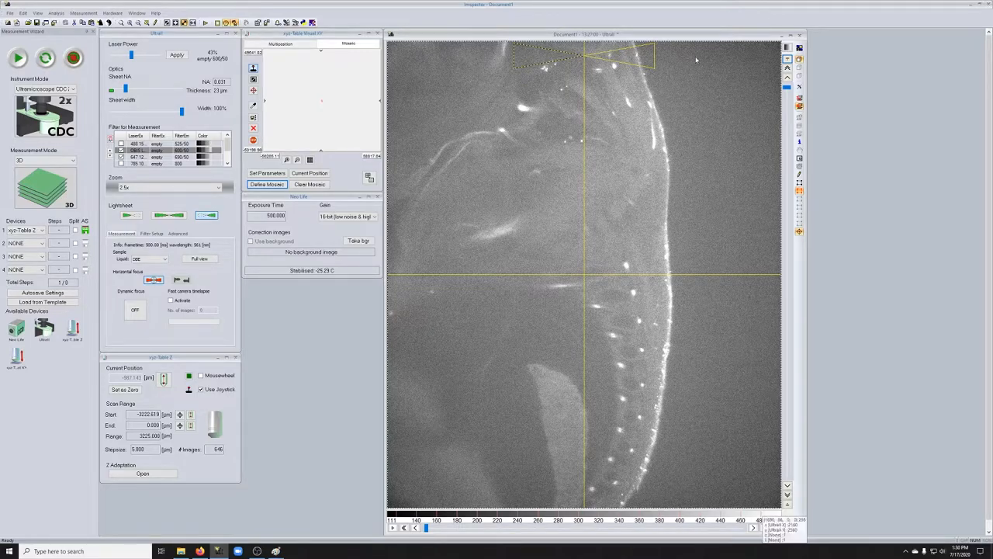
{"action": "mouse_move", "coordinate": [426, 437]}
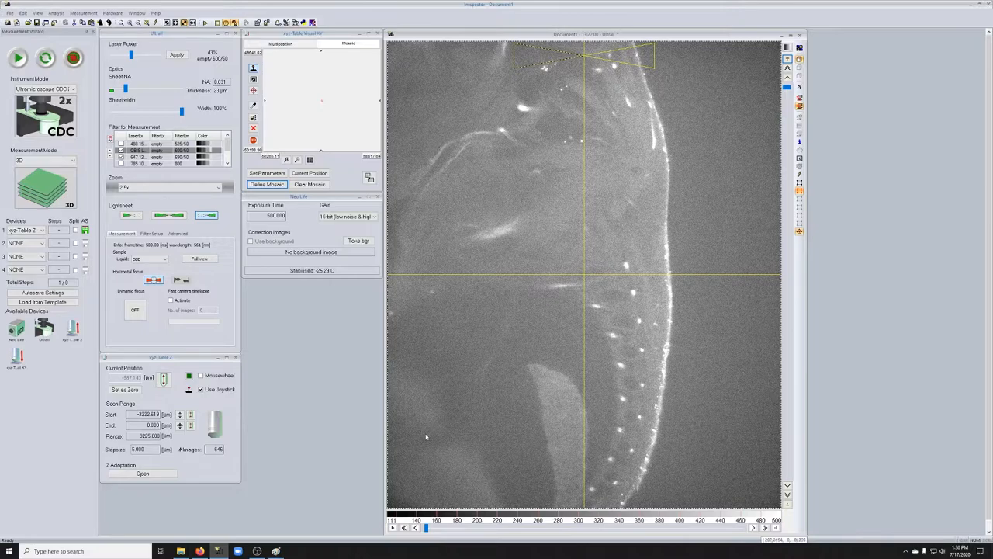
{"action": "mouse_move", "coordinate": [700, 153]}
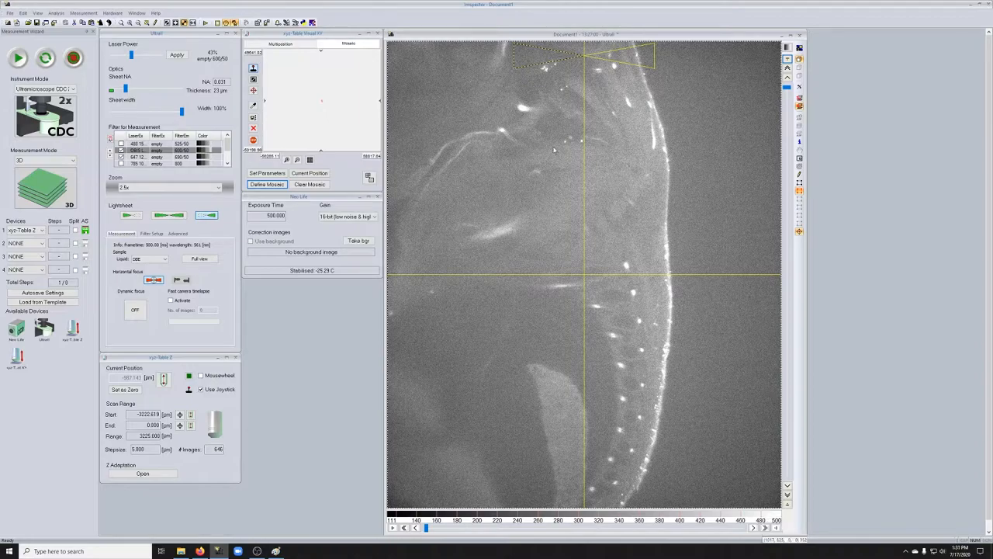
{"action": "mouse_move", "coordinate": [469, 384]}
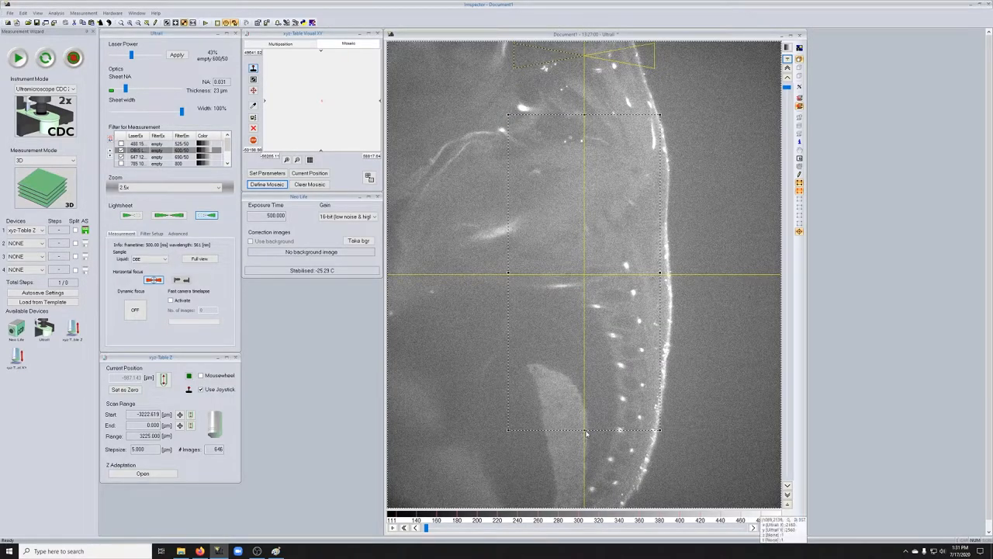
{"action": "mouse_move", "coordinate": [586, 267]}
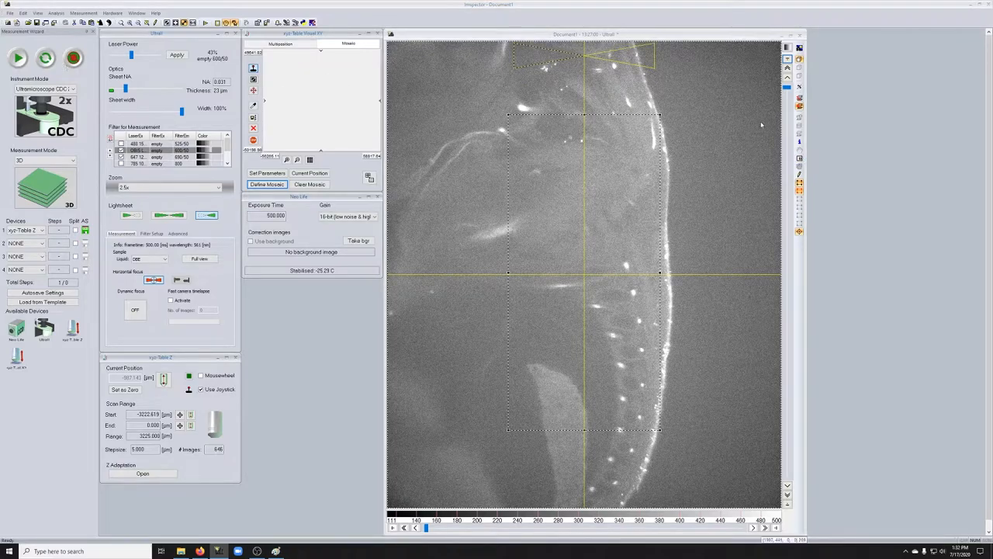
{"action": "left_click", "coordinate": [74, 58]}
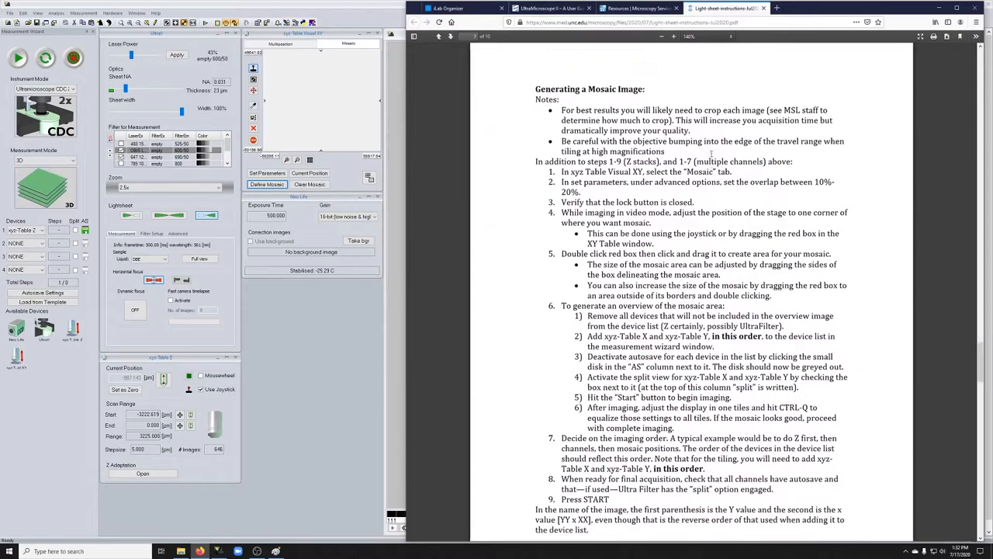
Scroll the light-sheet PDF toward Generating a Mosaic Image, then switch to the UltraMicroscope guide tab.
{"action": "scroll", "scroll_direction": "down", "scroll_amount": 3}
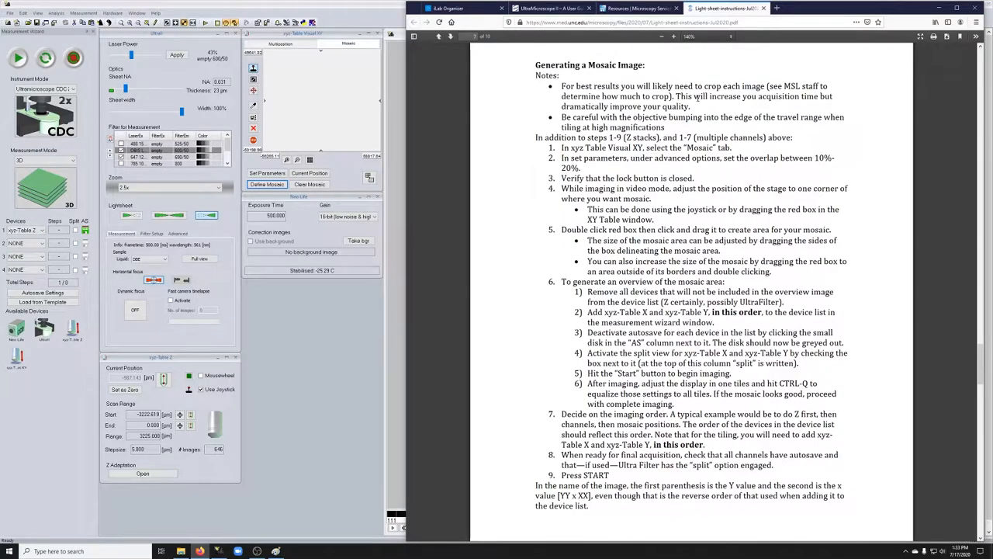
{"action": "mouse_move", "coordinate": [696, 128]}
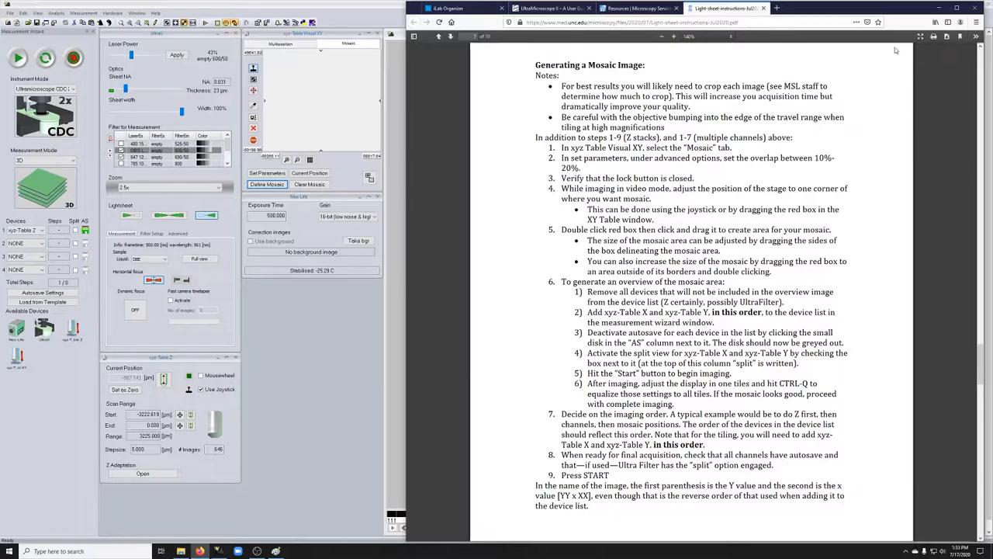
{"action": "left_click", "coordinate": [552, 8]}
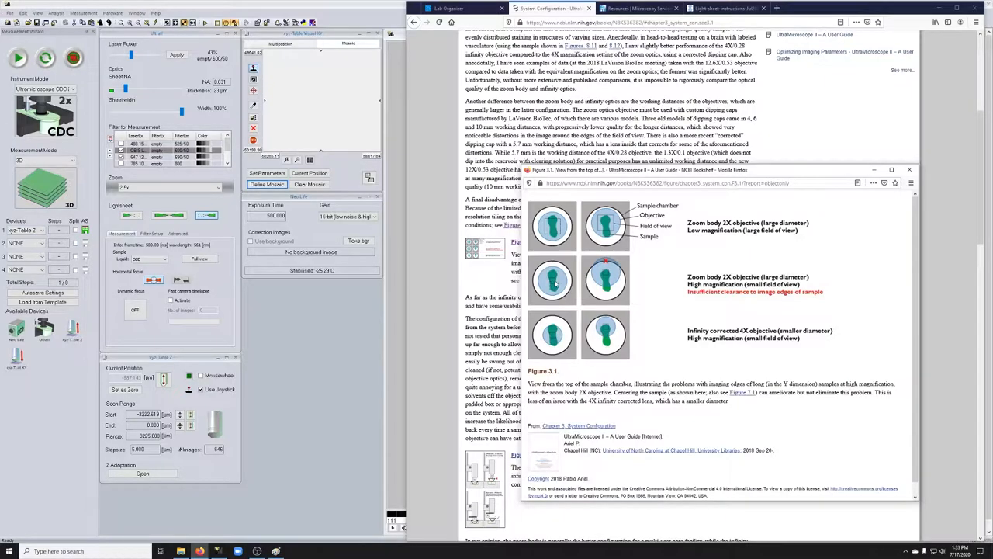
{"action": "mouse_move", "coordinate": [550, 269]}
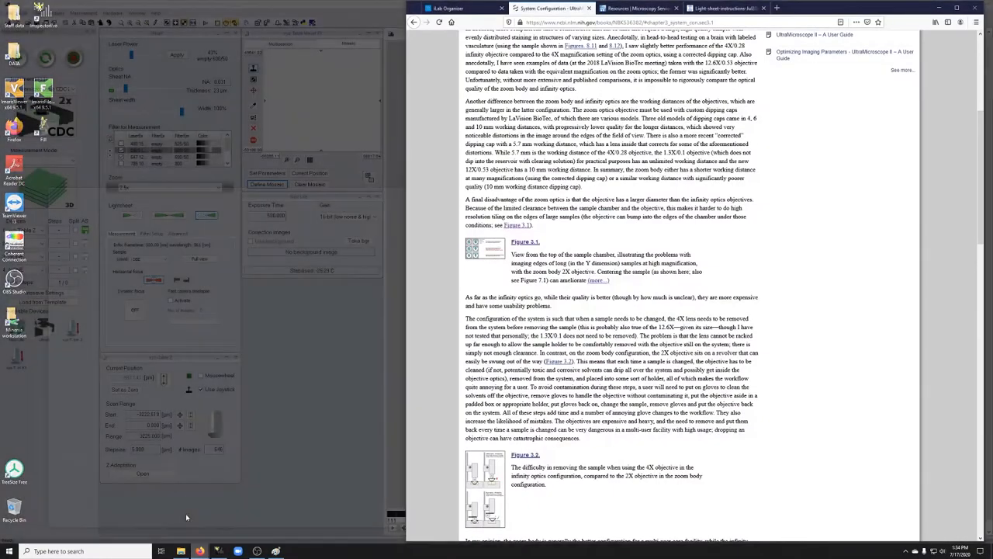
Return to the light-sheet PDF tab showing the Generating a Mosaic Image steps.
{"action": "left_click", "coordinate": [726, 8]}
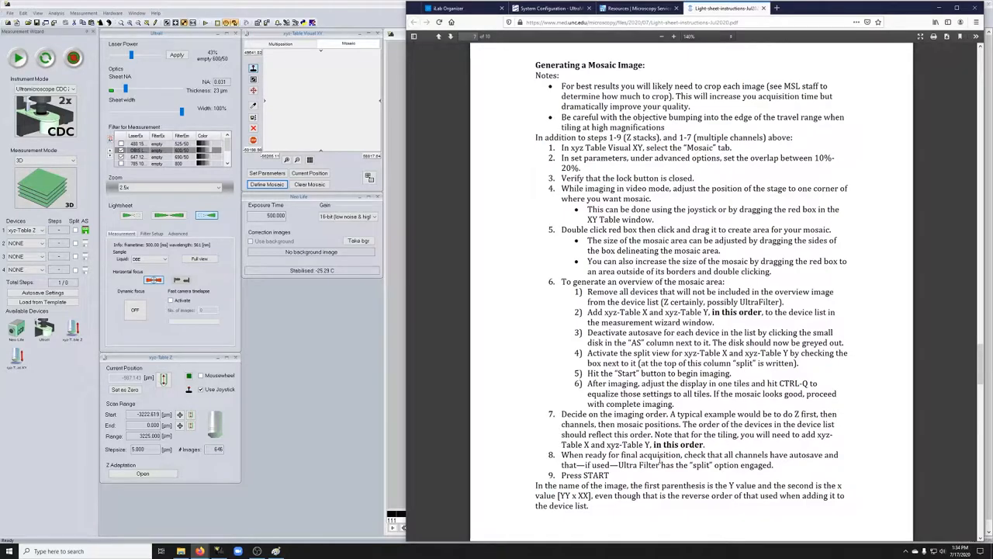
{"action": "mouse_move", "coordinate": [543, 313]}
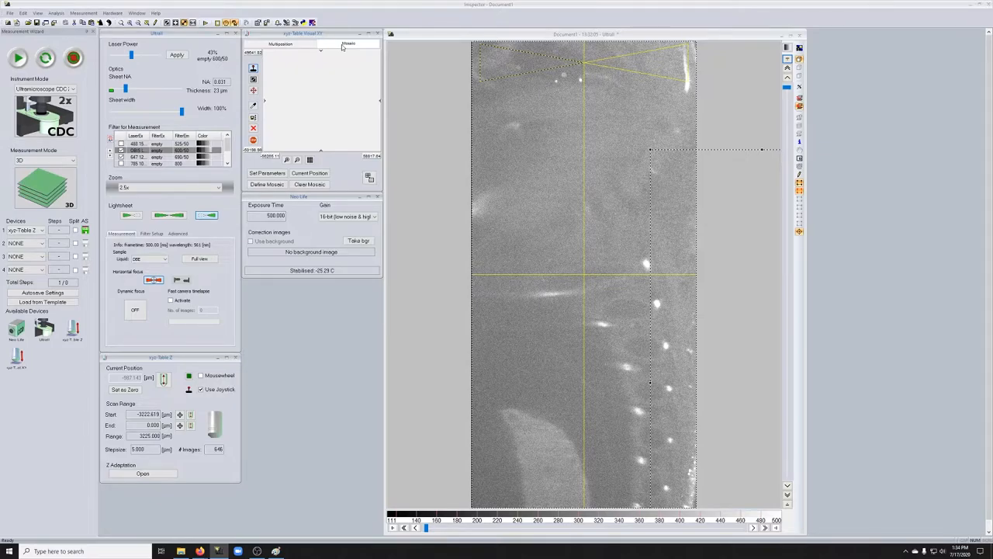
Use Set Parameters for a 1008.44 × 2094.18 µm single image with 10% overlap.
{"action": "left_click", "coordinate": [267, 173]}
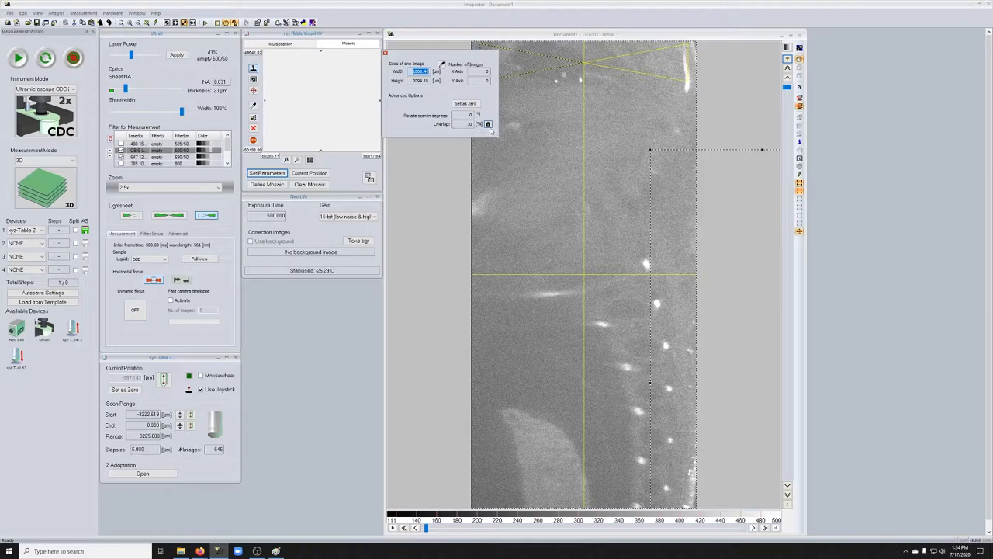
{"action": "mouse_move", "coordinate": [489, 124]}
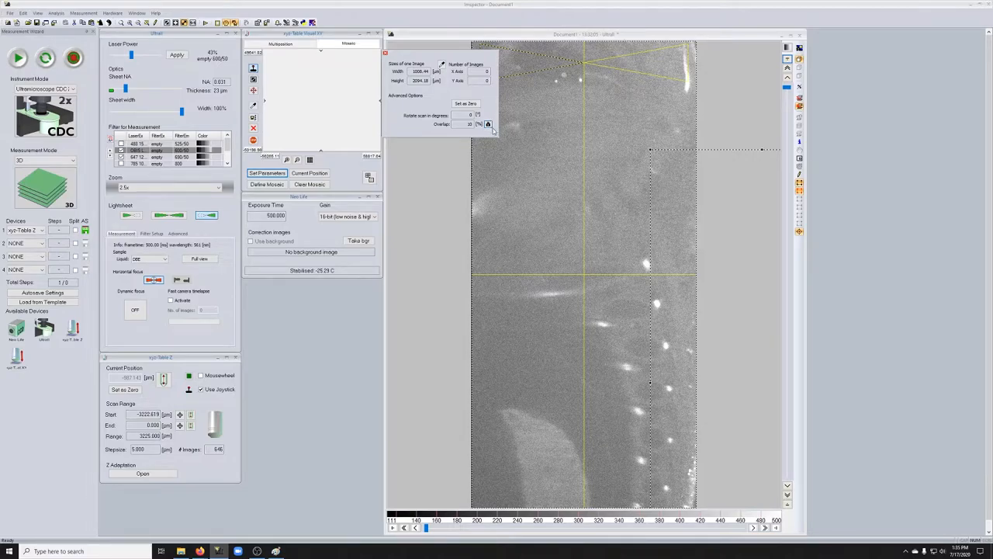
{"action": "mouse_move", "coordinate": [491, 132]}
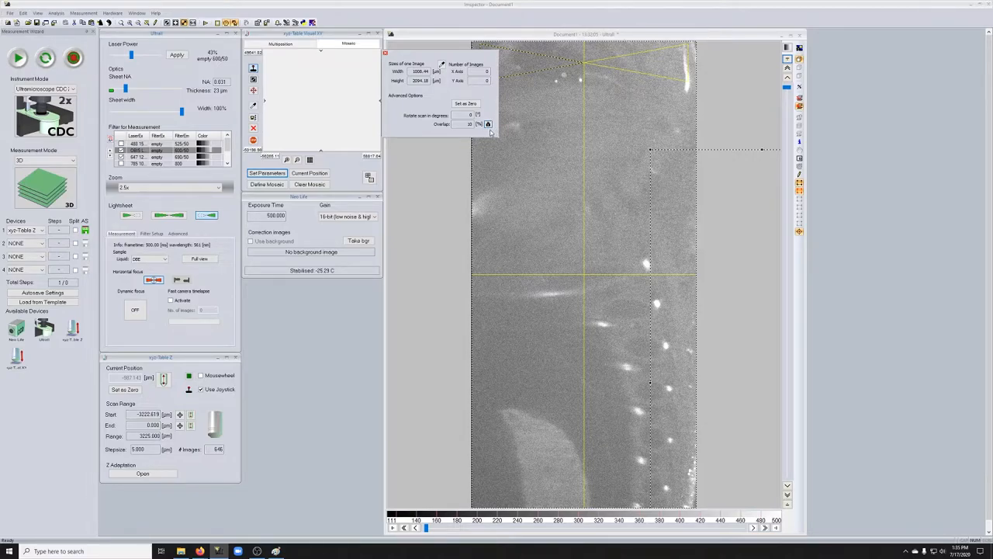
{"action": "mouse_move", "coordinate": [489, 124]}
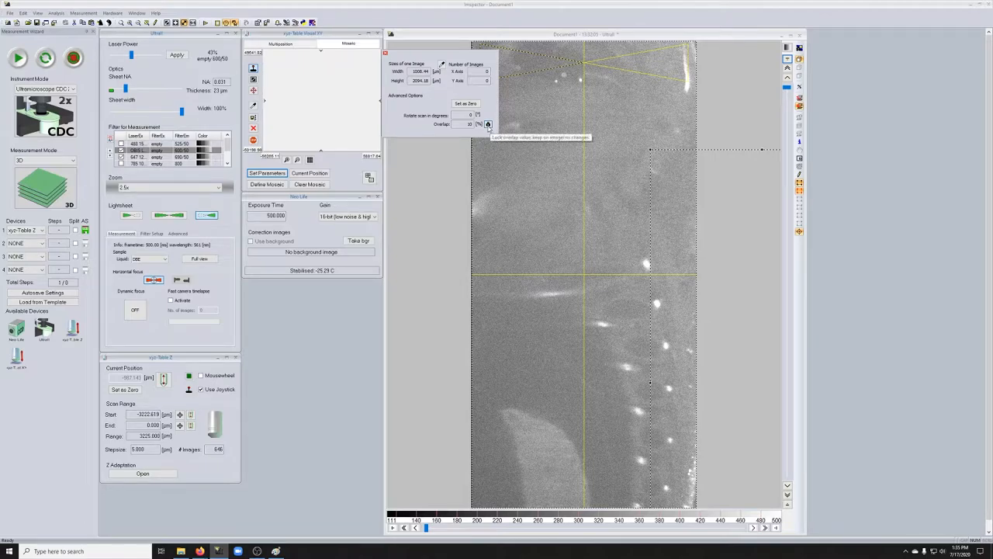
{"action": "mouse_move", "coordinate": [493, 132]}
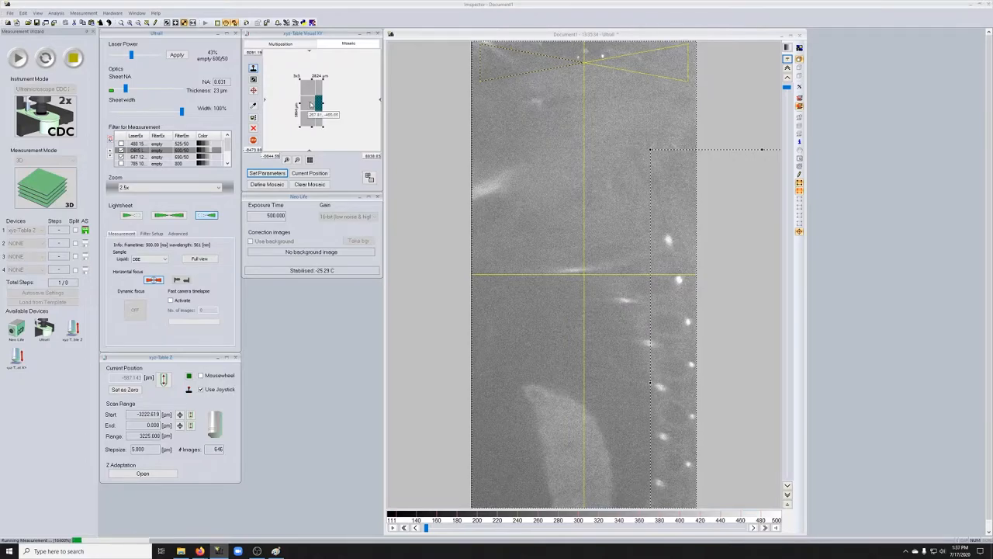
Stop the running measurement across the 3x3 mosaic tiles.
{"action": "left_click", "coordinate": [200, 376]}
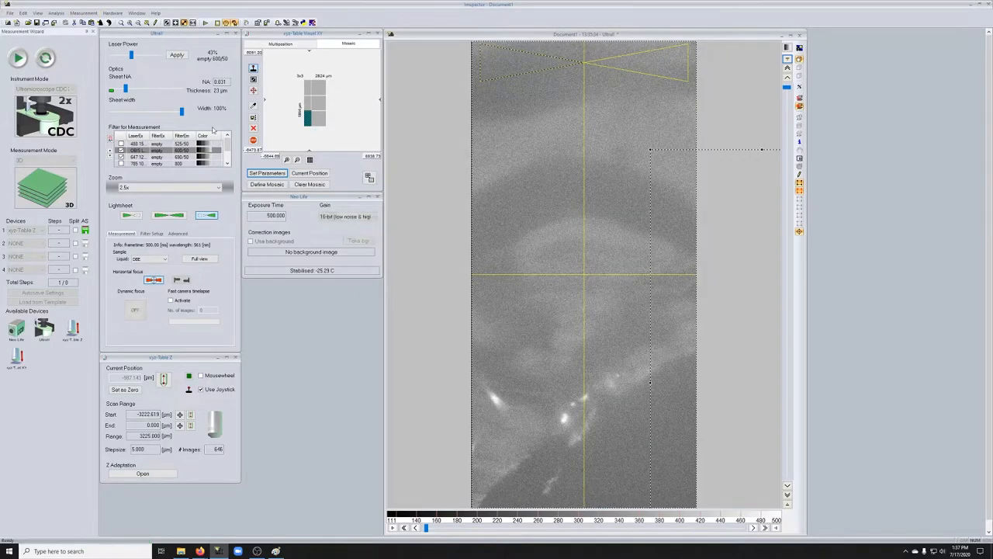
Switch excitation to the 488 nm laser with the 525/50 filter at 10% power.
{"action": "left_click", "coordinate": [73, 59]}
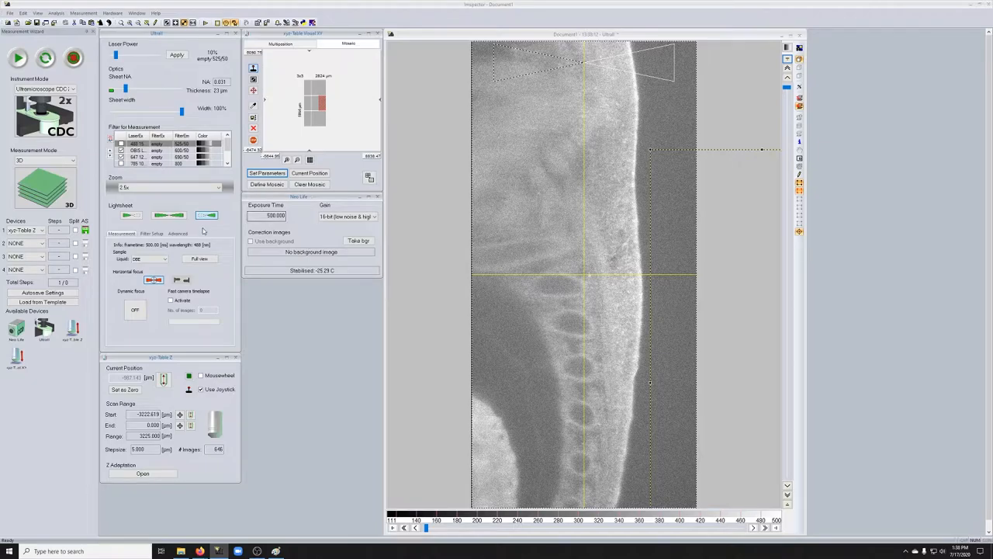
{"action": "mouse_move", "coordinate": [207, 215]}
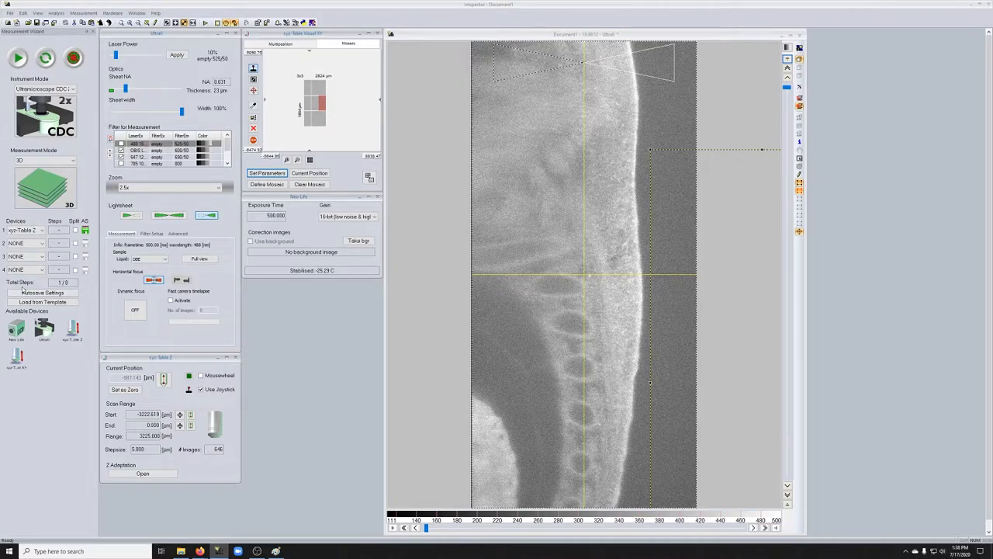
Replace the Z stage loop with xyz-Table X and xyz-Table Y loops, 3 steps each.
{"action": "left_click", "coordinate": [39, 229]}
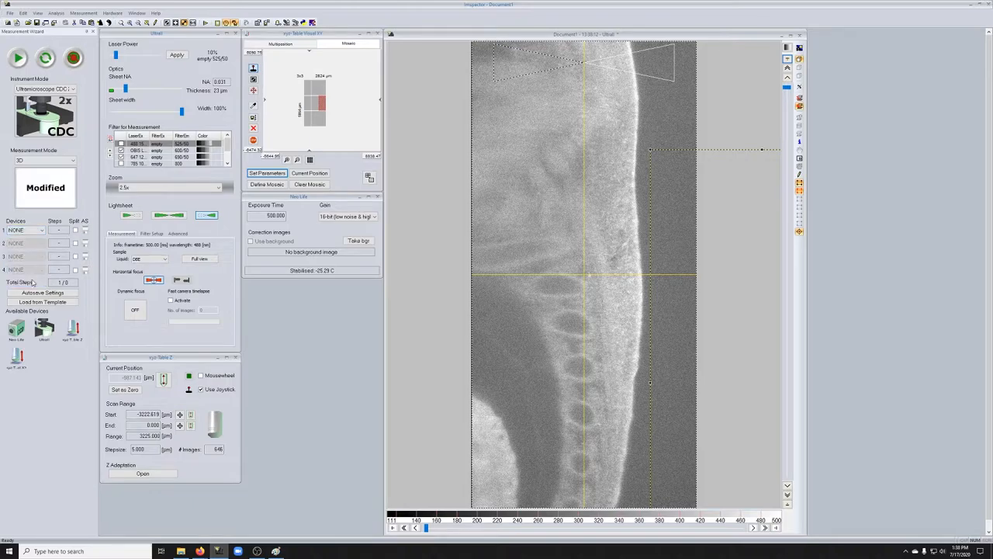
{"action": "mouse_move", "coordinate": [37, 222]}
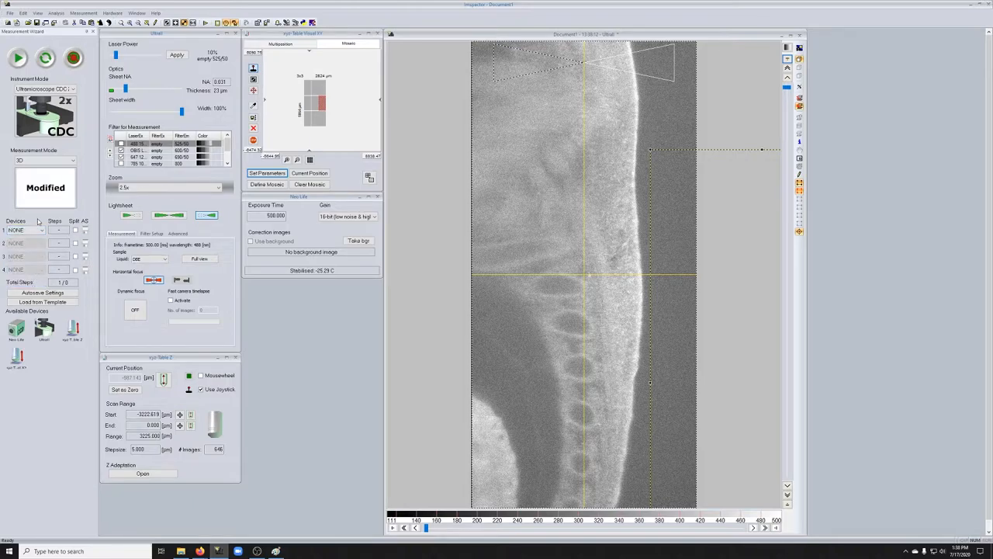
{"action": "left_click", "coordinate": [24, 230]}
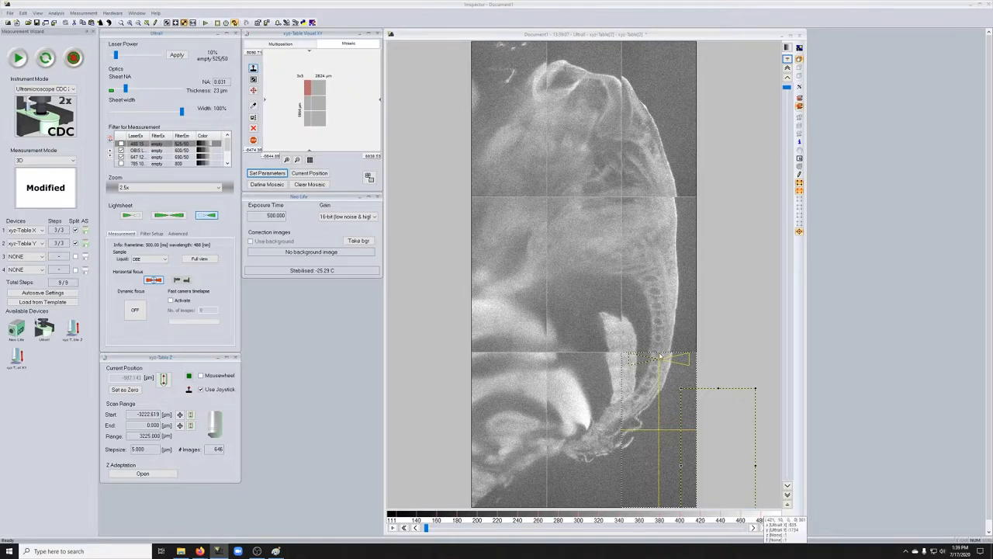
{"action": "mouse_move", "coordinate": [715, 420]}
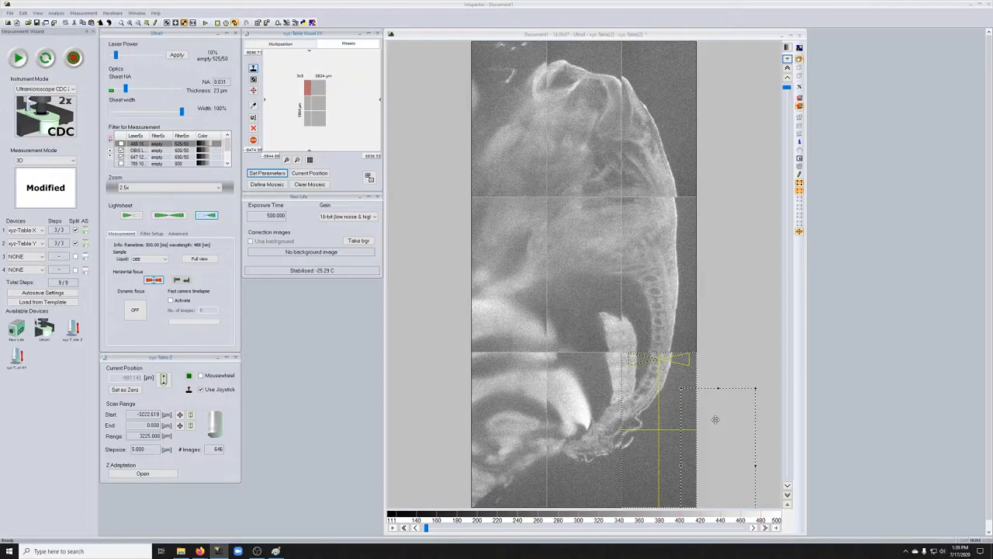
{"action": "mouse_move", "coordinate": [574, 210]}
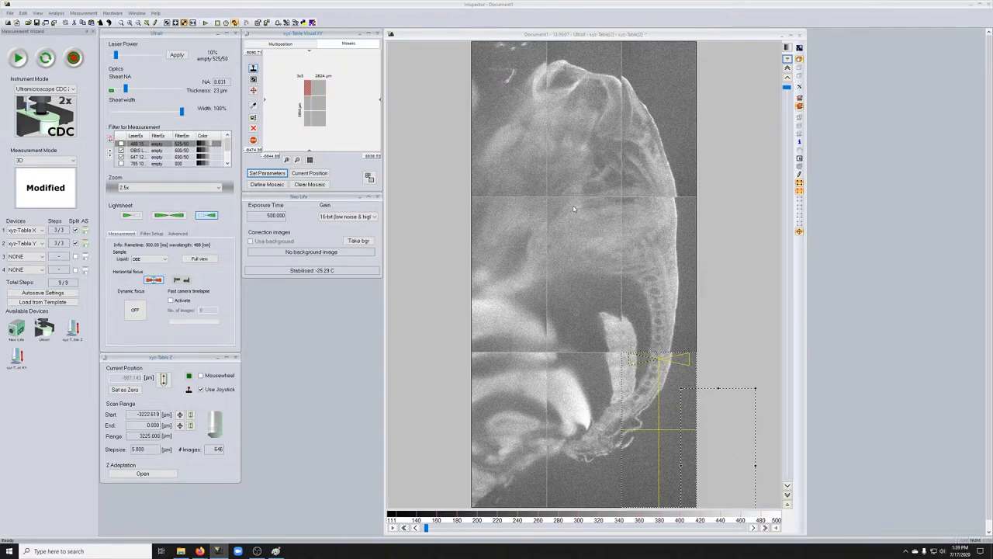
{"action": "mouse_move", "coordinate": [613, 438]}
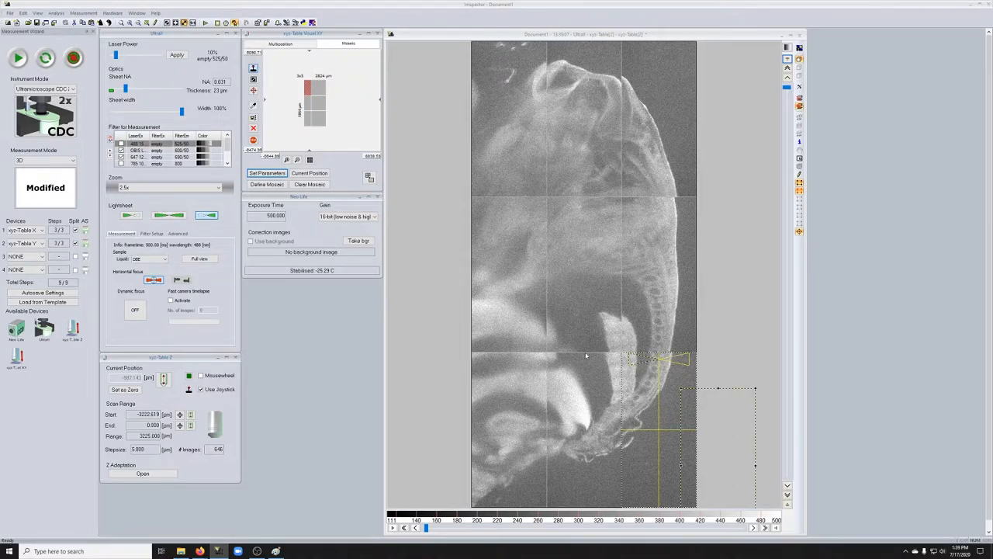
{"action": "mouse_move", "coordinate": [520, 346]}
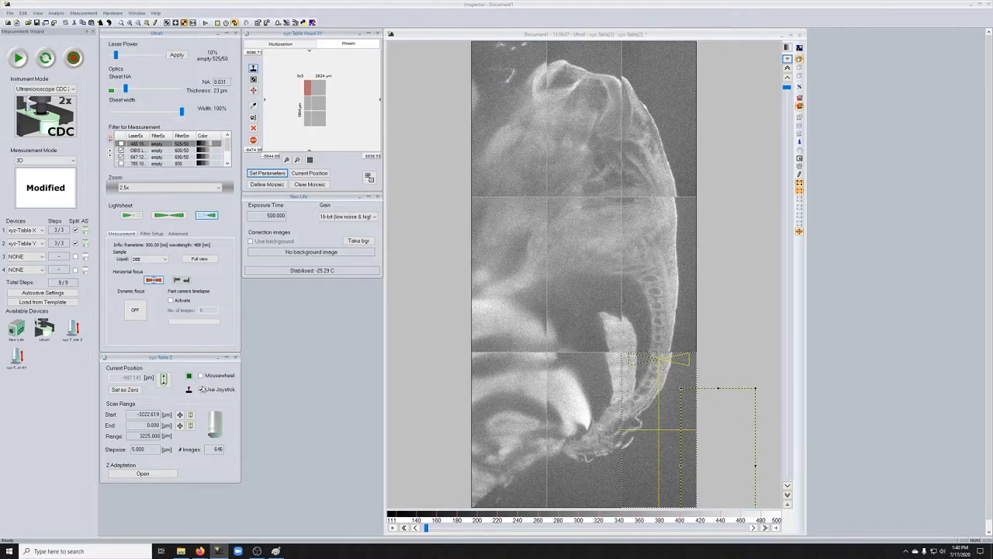
Set the Z scan range to -1050 through -950 µm, giving 21 images.
{"action": "left_click", "coordinate": [201, 389]}
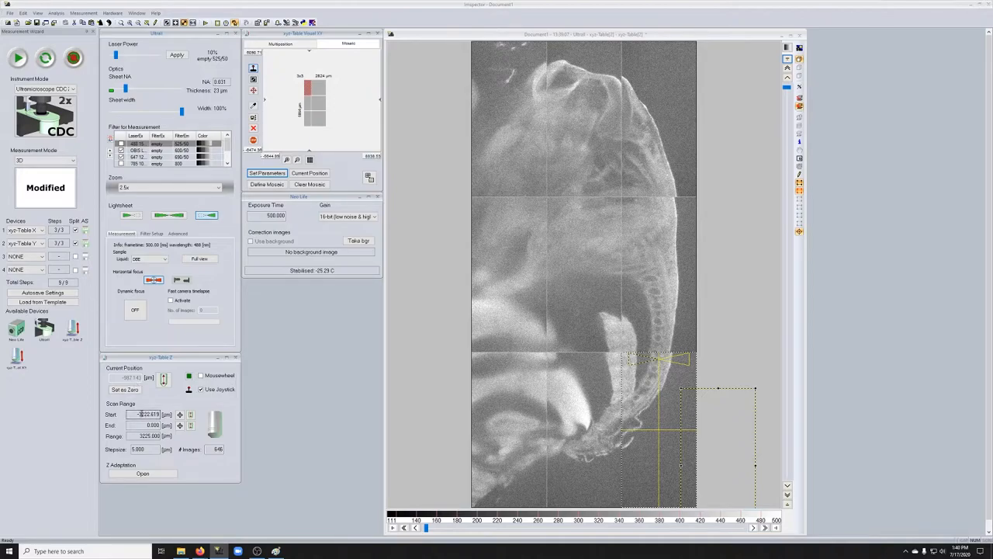
{"action": "triple_click", "coordinate": [148, 413]}
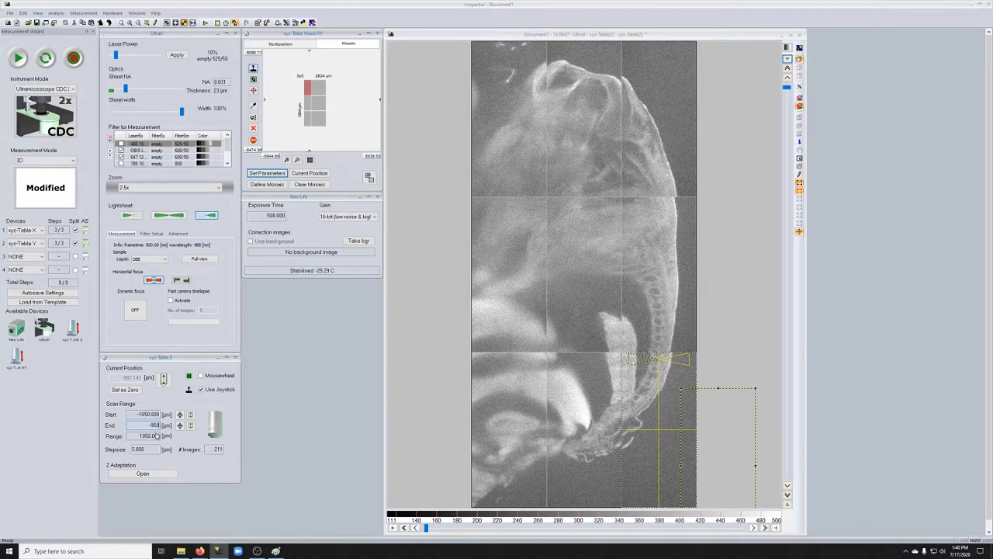
{"action": "left_click", "coordinate": [147, 424]}
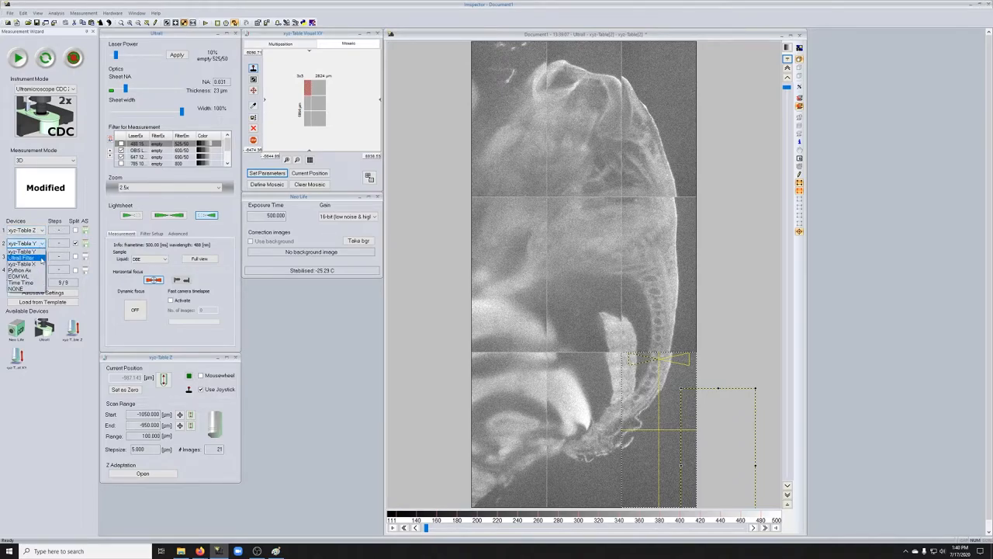
Assign xyz-Table X and Y to loops 2 and 3 and enable autosave for every loop.
{"action": "left_click", "coordinate": [23, 264]}
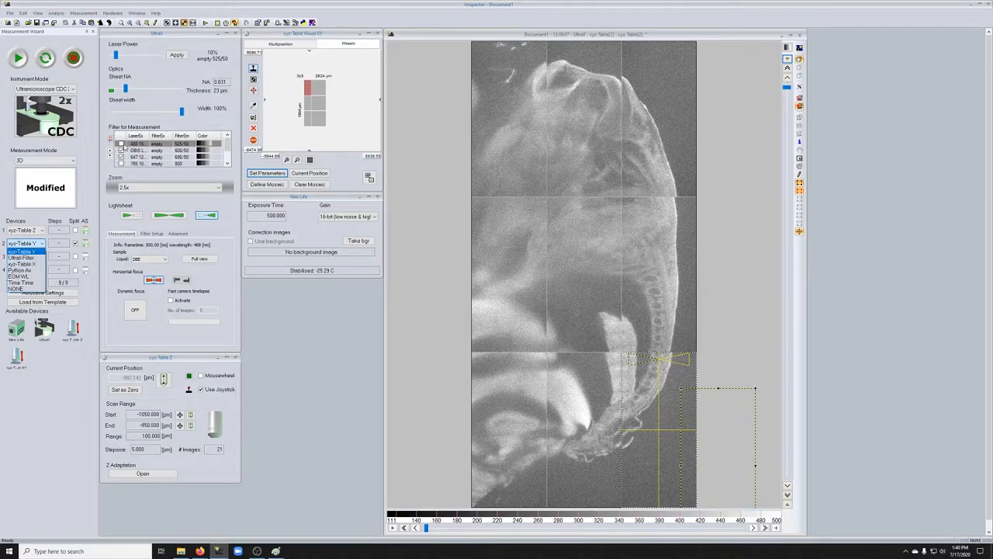
{"action": "left_click", "coordinate": [23, 264]}
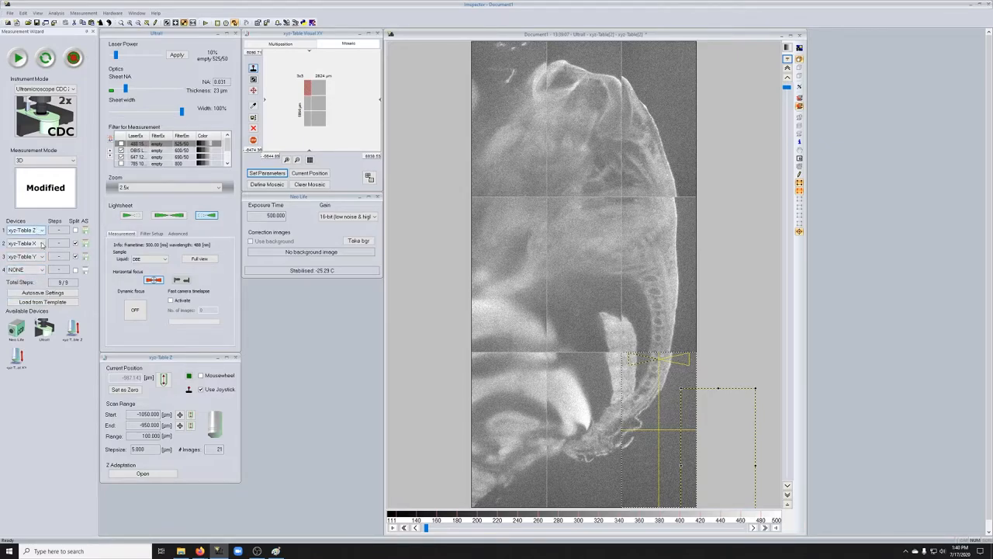
{"action": "left_click", "coordinate": [23, 242]}
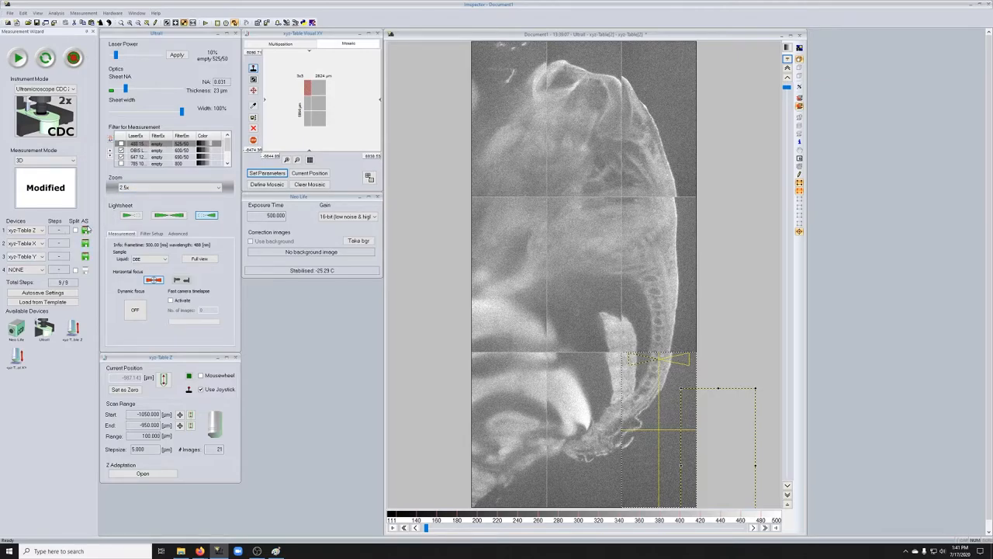
{"action": "mouse_move", "coordinate": [86, 256]}
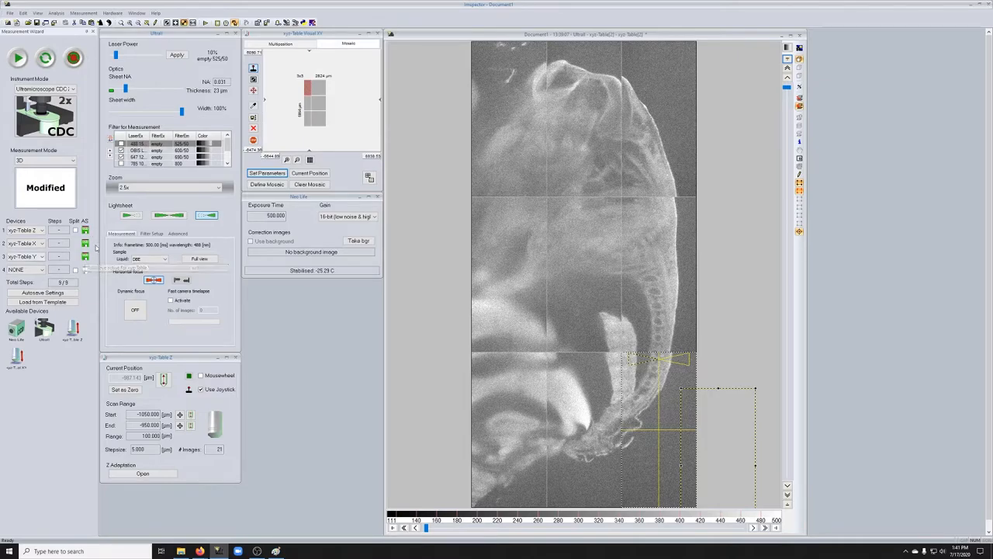
{"action": "left_click", "coordinate": [42, 293]}
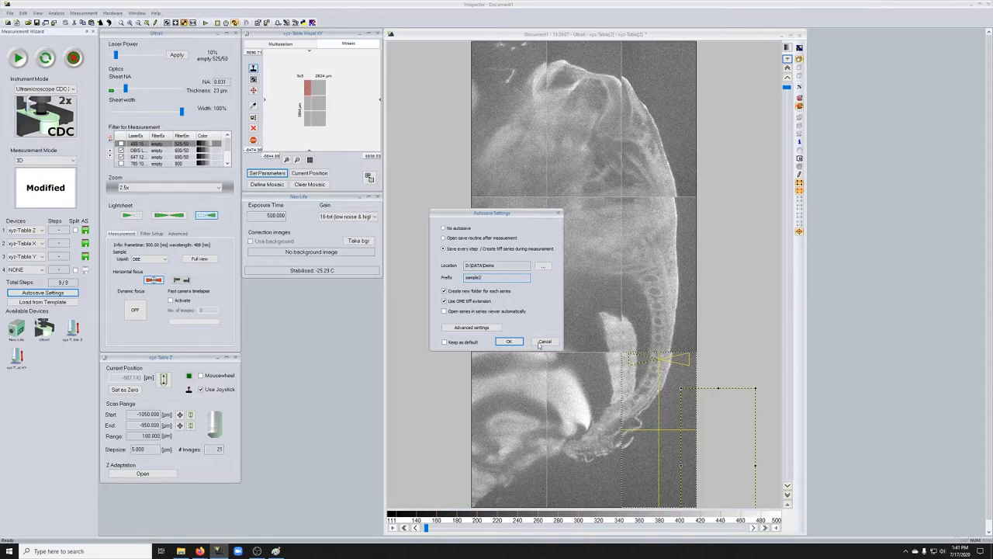
{"action": "left_click", "coordinate": [545, 341]}
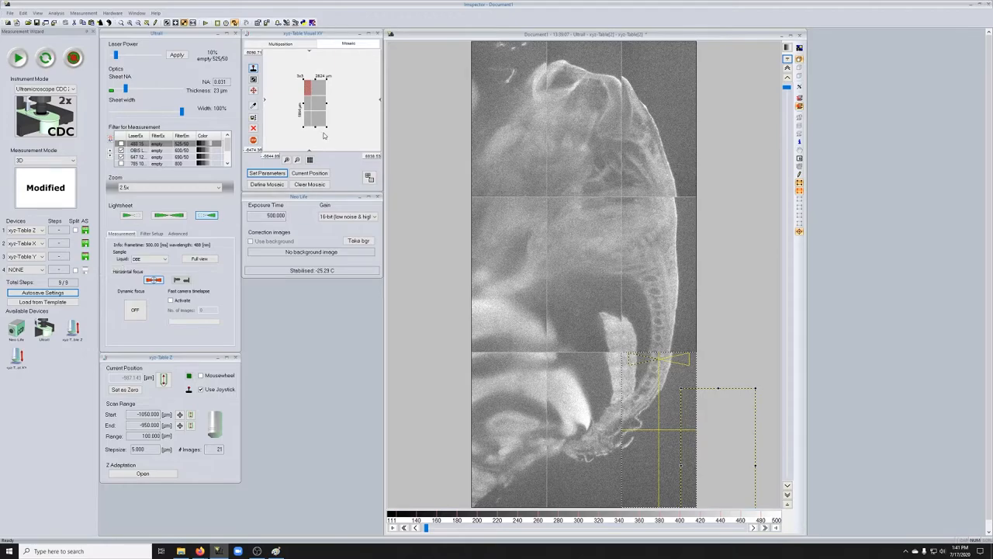
{"action": "mouse_move", "coordinate": [18, 57]}
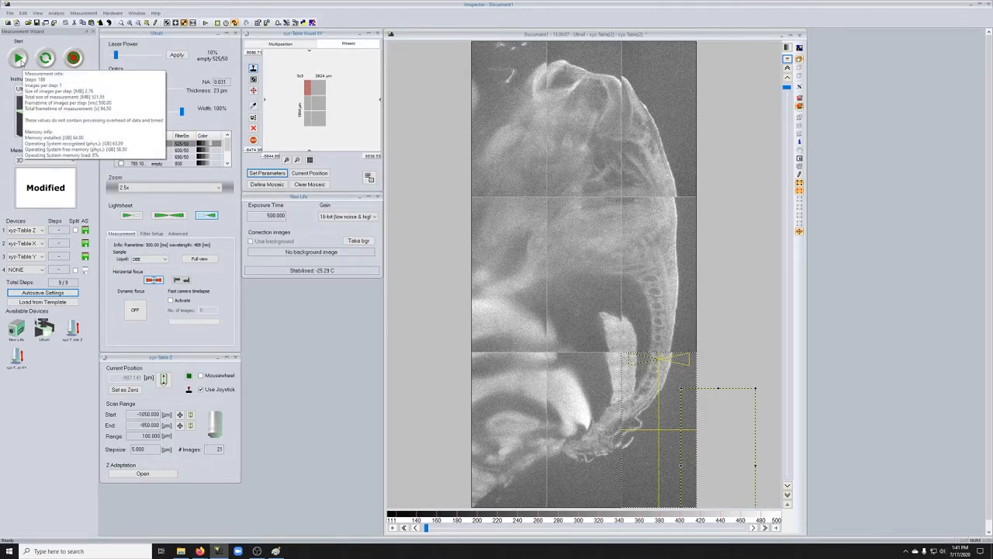
Start acquiring the tiled Z-stack measurement from the Measurement Wizard.
{"action": "left_click", "coordinate": [17, 58]}
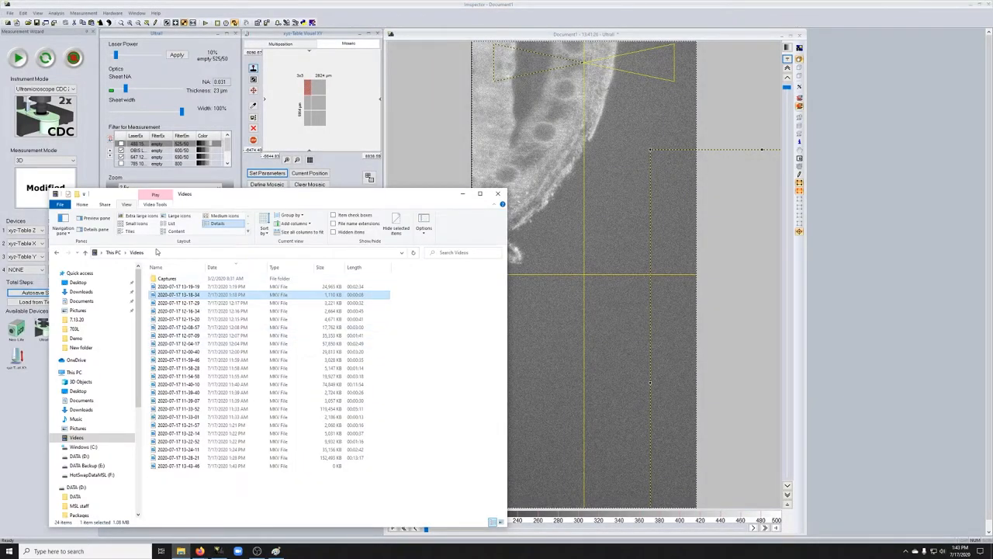
Navigate from the DATA (D:) drive into the DATA and Demo folders.
{"action": "left_click", "coordinate": [80, 455]}
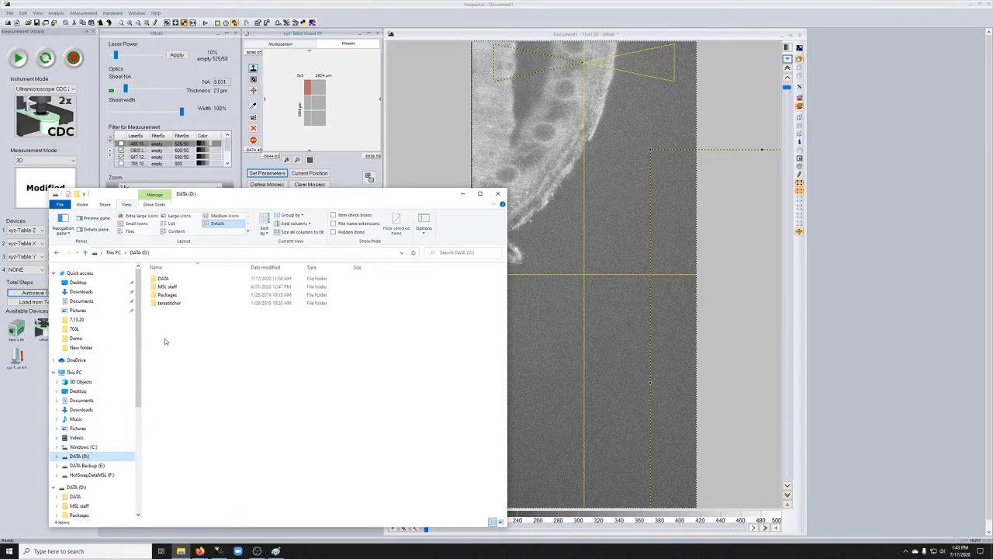
{"action": "double_click", "coordinate": [163, 278]}
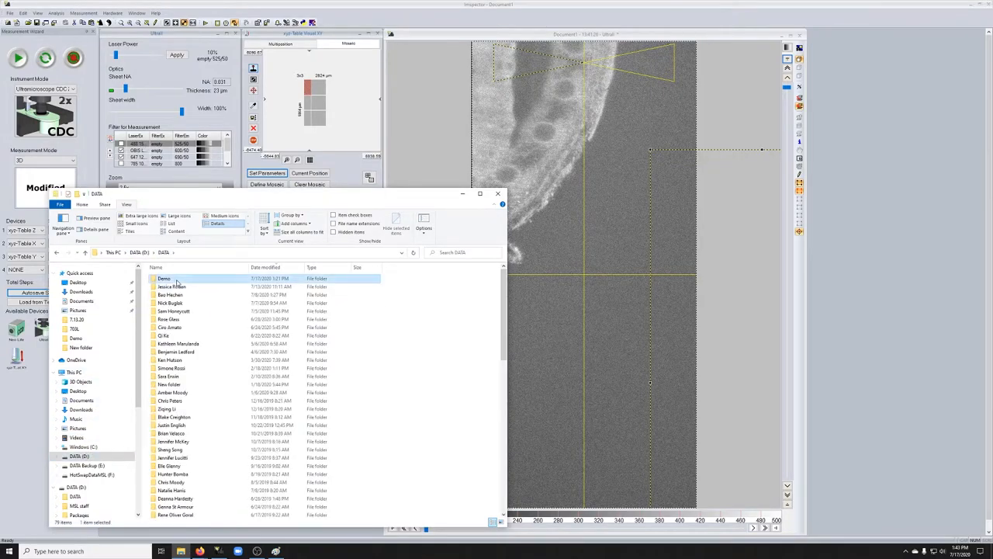
{"action": "double_click", "coordinate": [164, 277]}
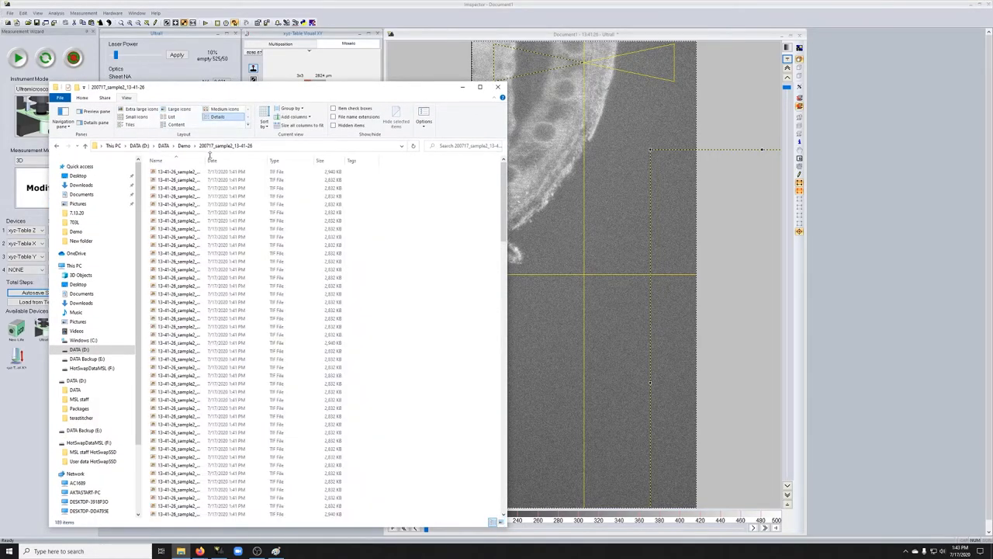
Widen the Name column and select several tile Z-plane OME-TIFF files to inspect their names.
{"action": "left_click", "coordinate": [318, 211]}
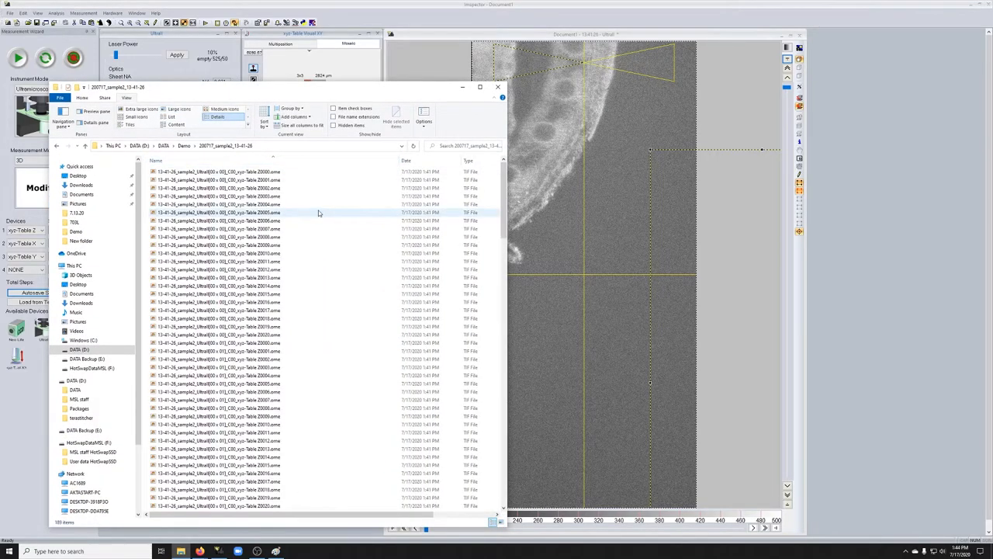
{"action": "left_click", "coordinate": [221, 179]}
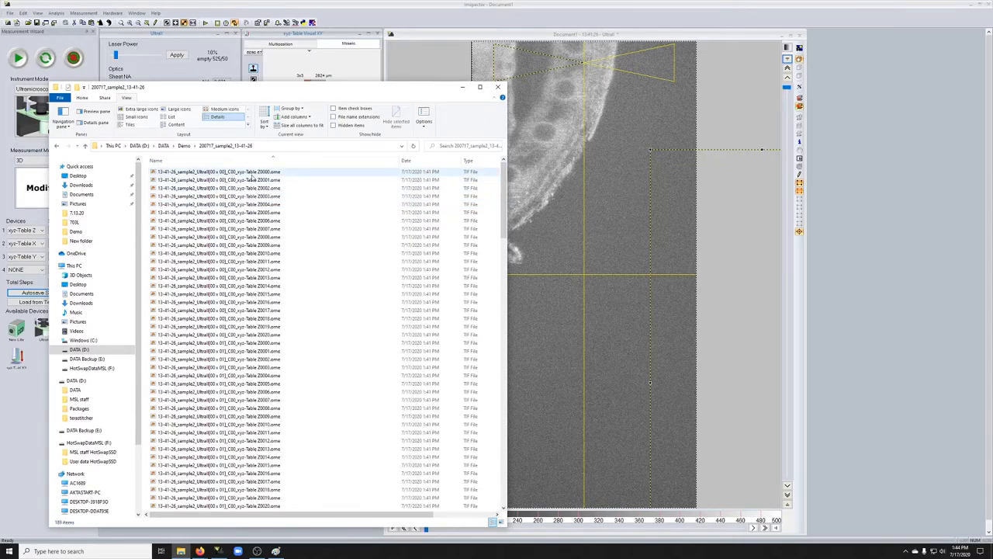
{"action": "mouse_move", "coordinate": [225, 180]}
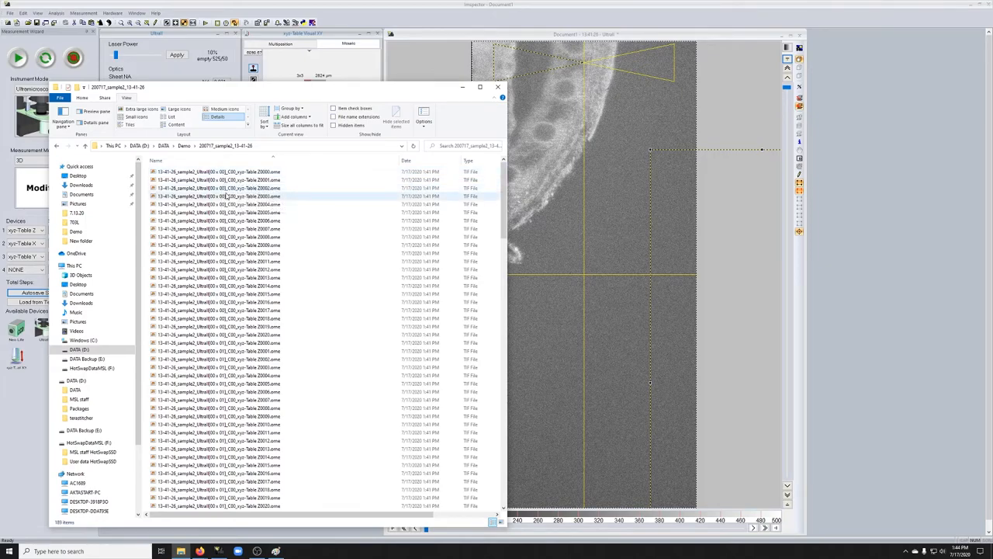
{"action": "left_click", "coordinate": [225, 188]}
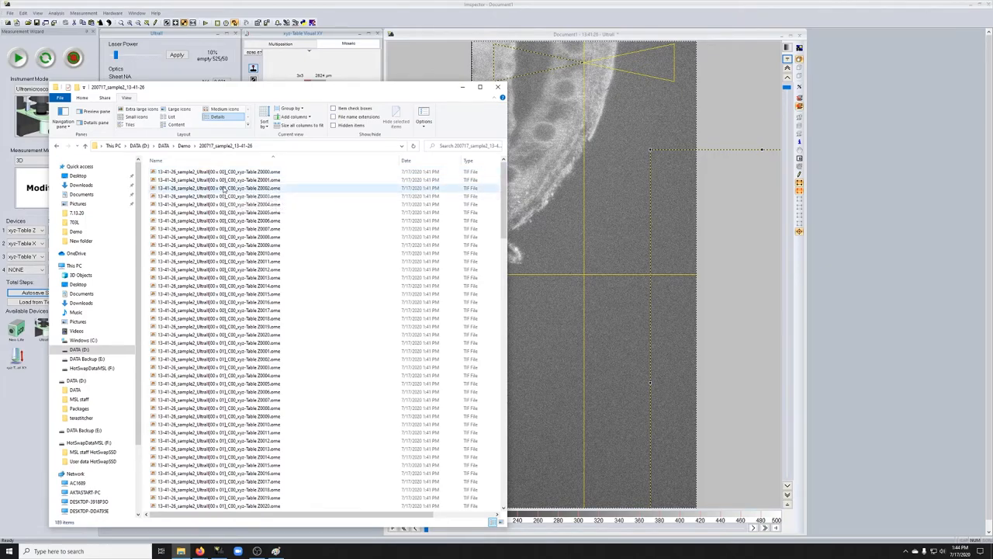
{"action": "left_click", "coordinate": [225, 180]}
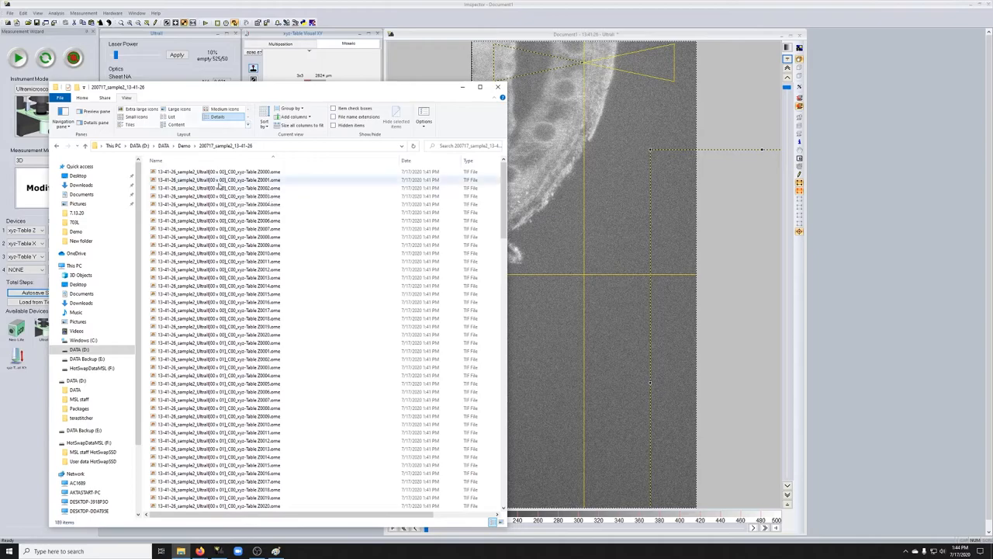
{"action": "mouse_move", "coordinate": [225, 179]}
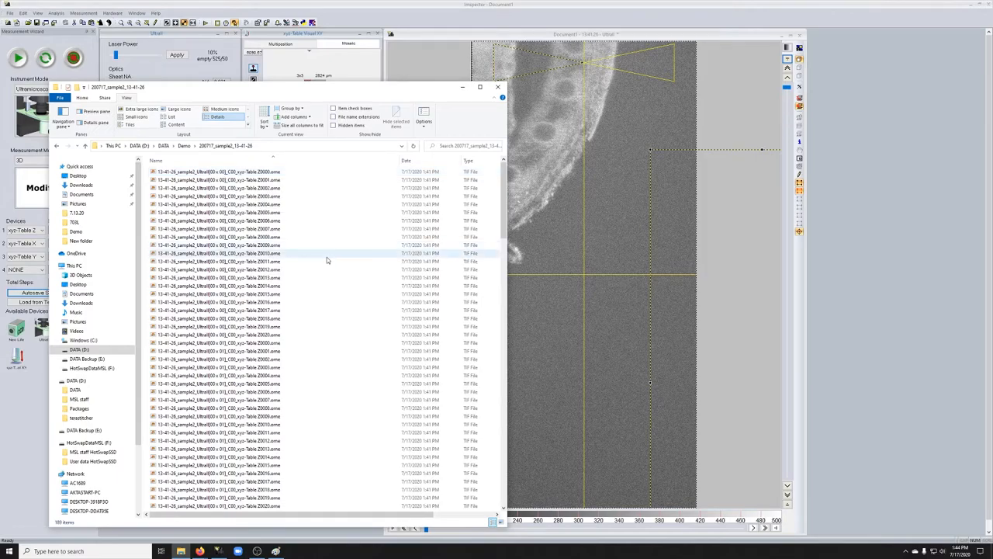
{"action": "mouse_move", "coordinate": [326, 260]}
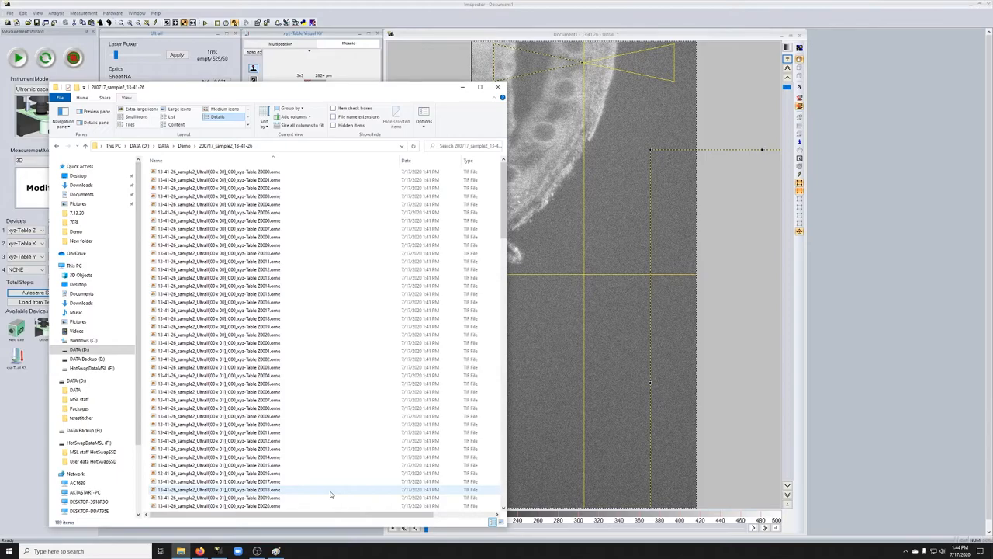
{"action": "left_click", "coordinate": [308, 416]}
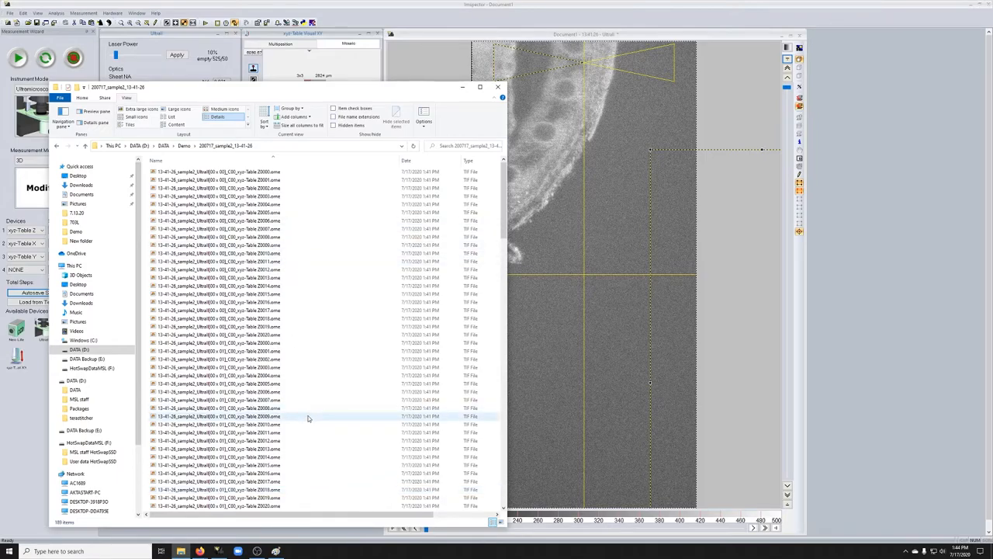